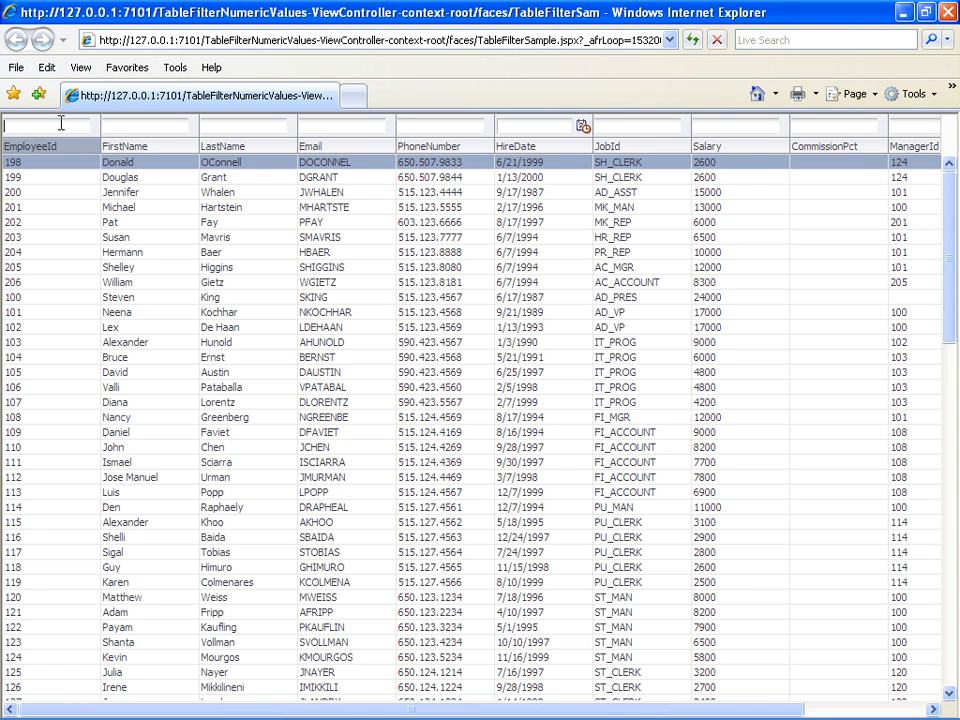
mouse_move(920, 190)
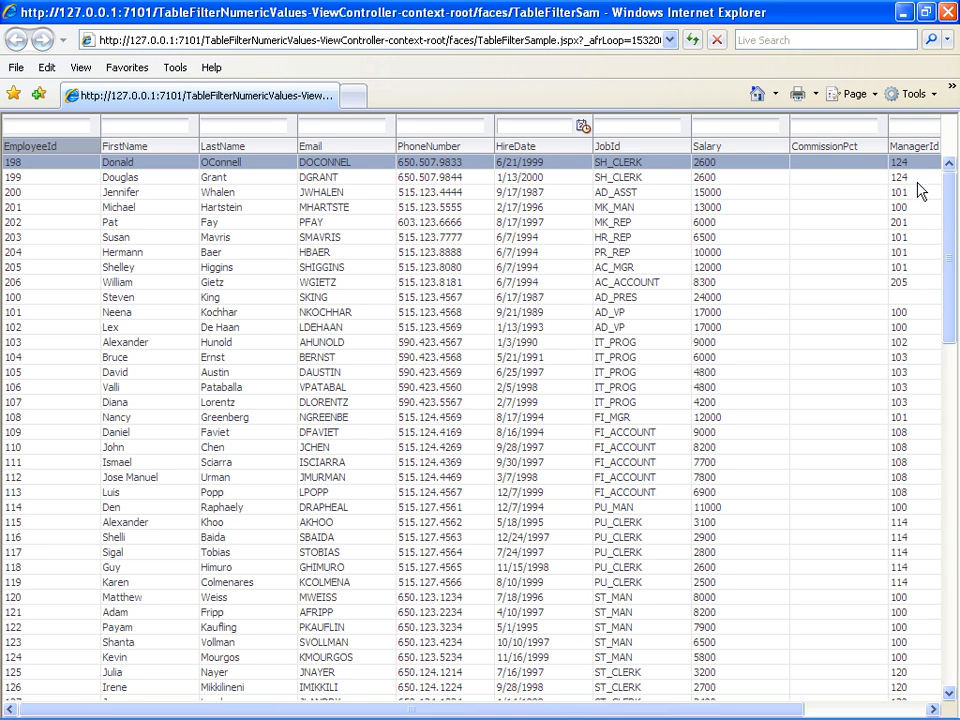
mouse_move(757, 124)
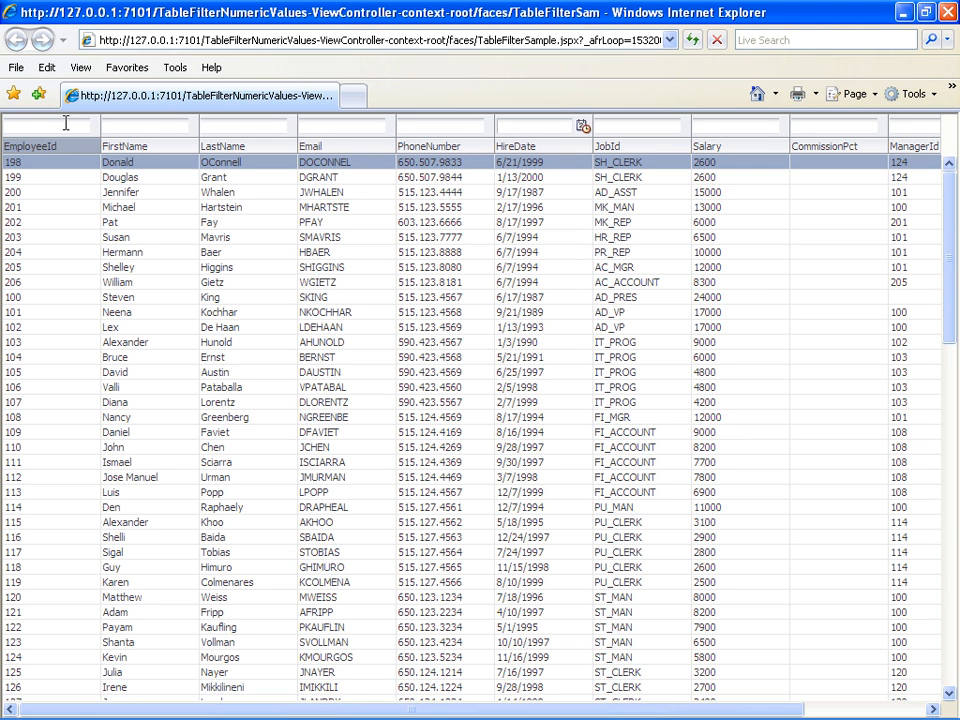
Enter 123 in the running page's EmployeeId filter field to try the table filter.
text(123)
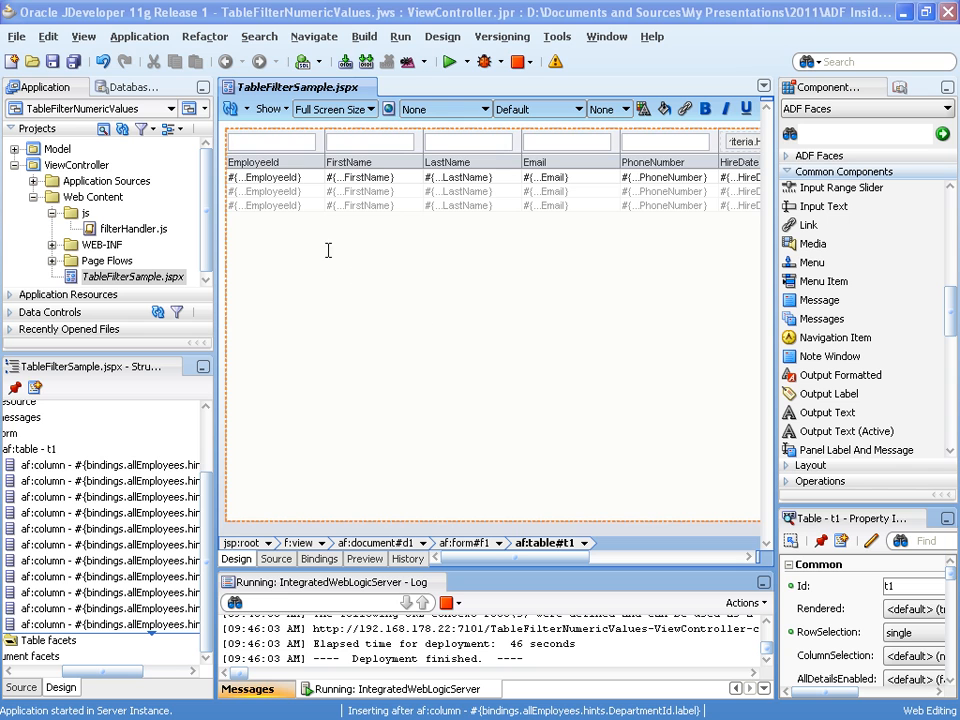
Add an af:inputText to the EmployeeId column's filter facet via the Structure window.
click(270, 140)
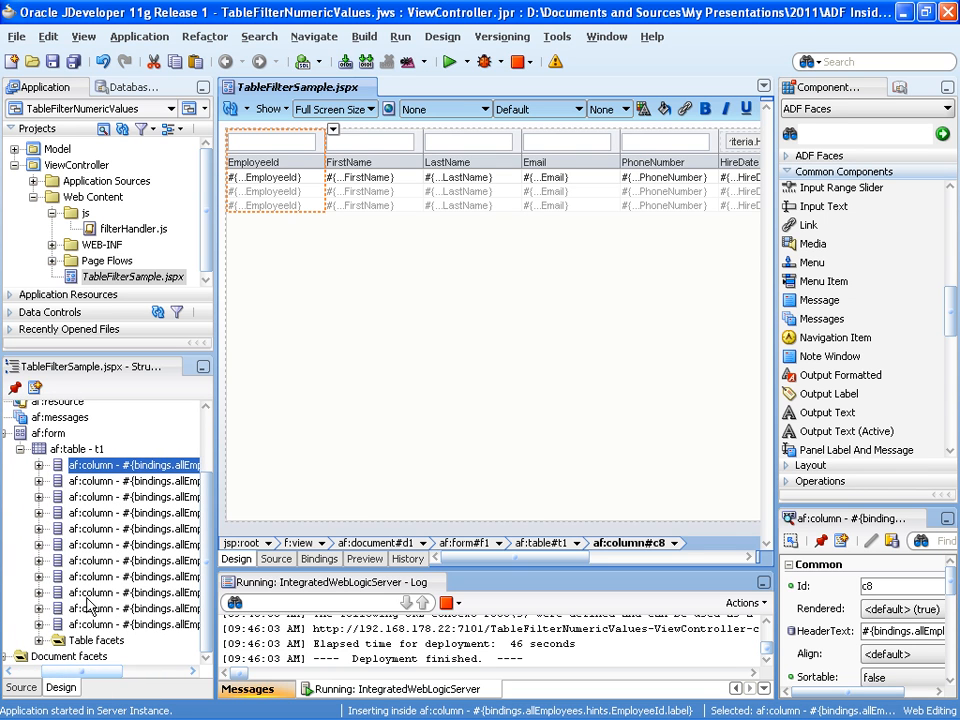
click(40, 465)
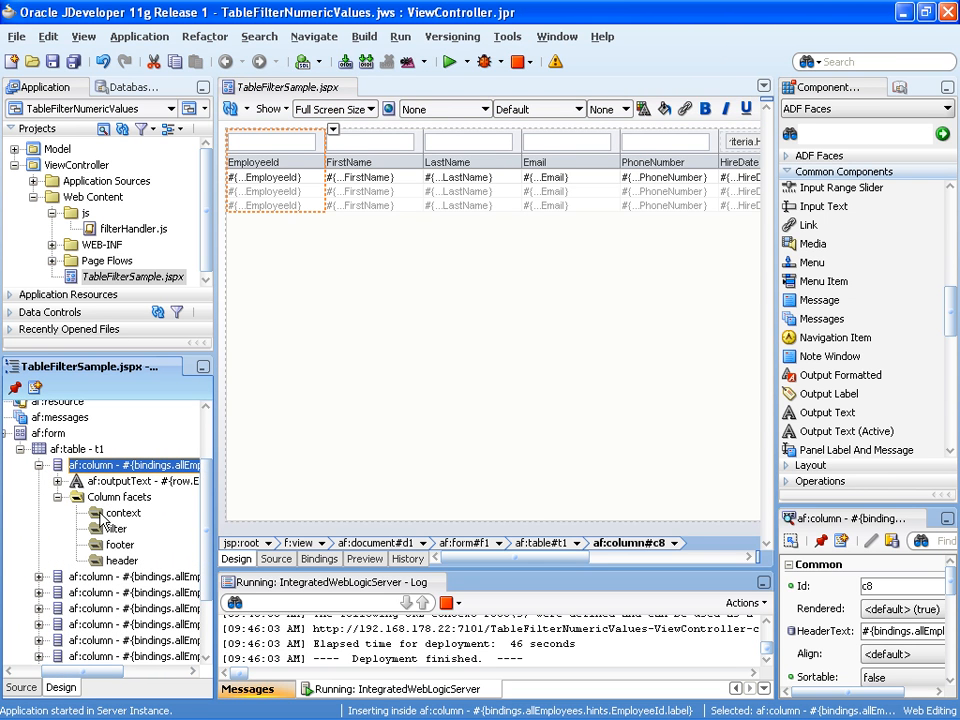
click(116, 528)
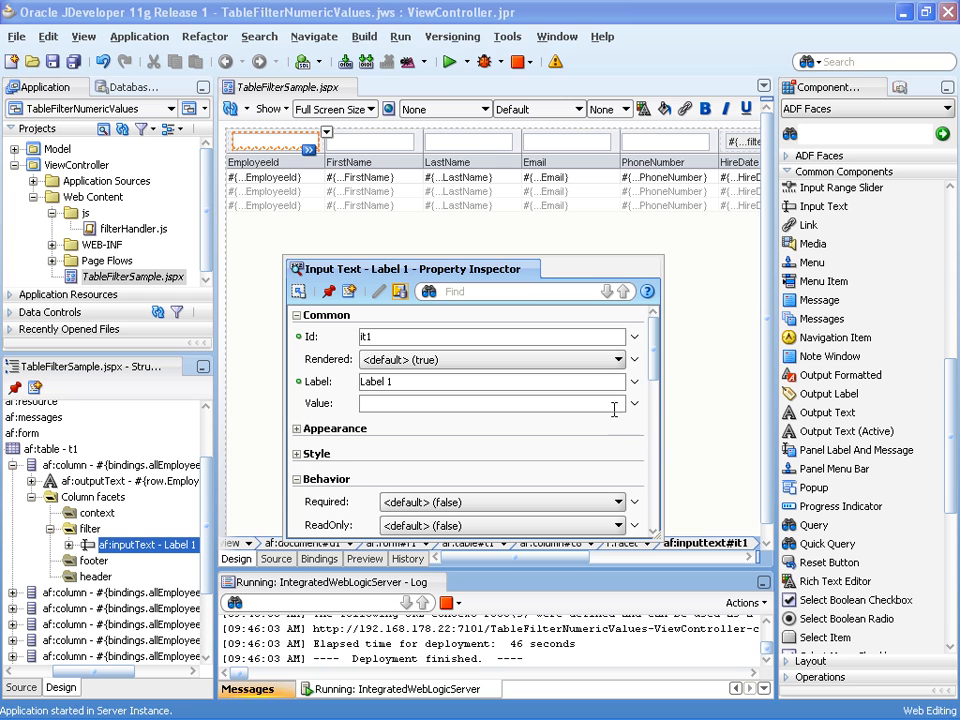
Start the Expression Builder for the new input text's Value property.
click(632, 403)
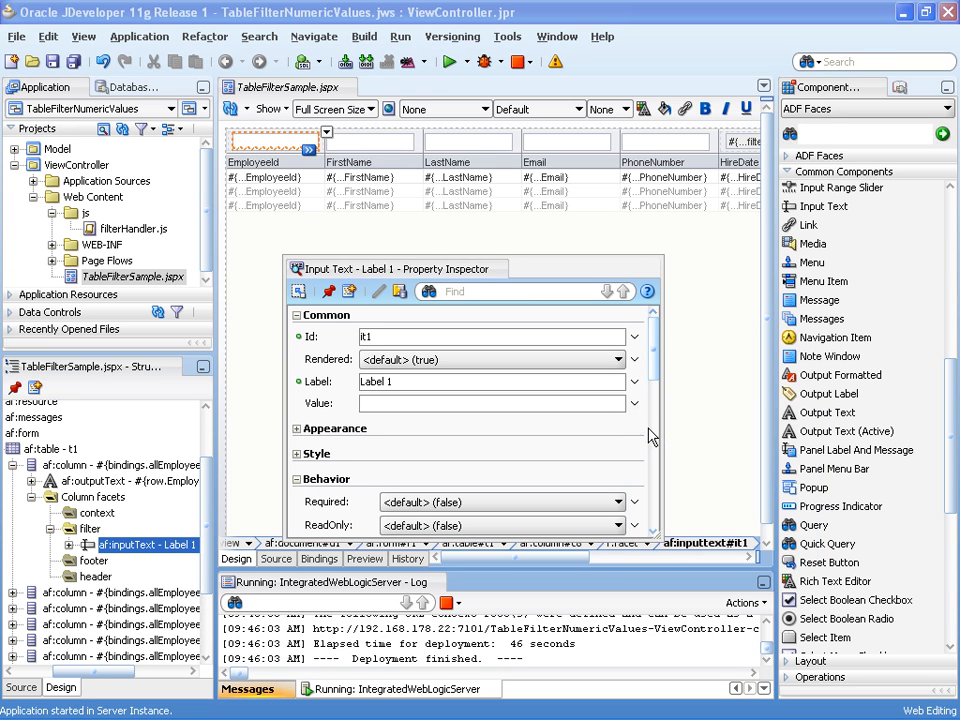
click(633, 403)
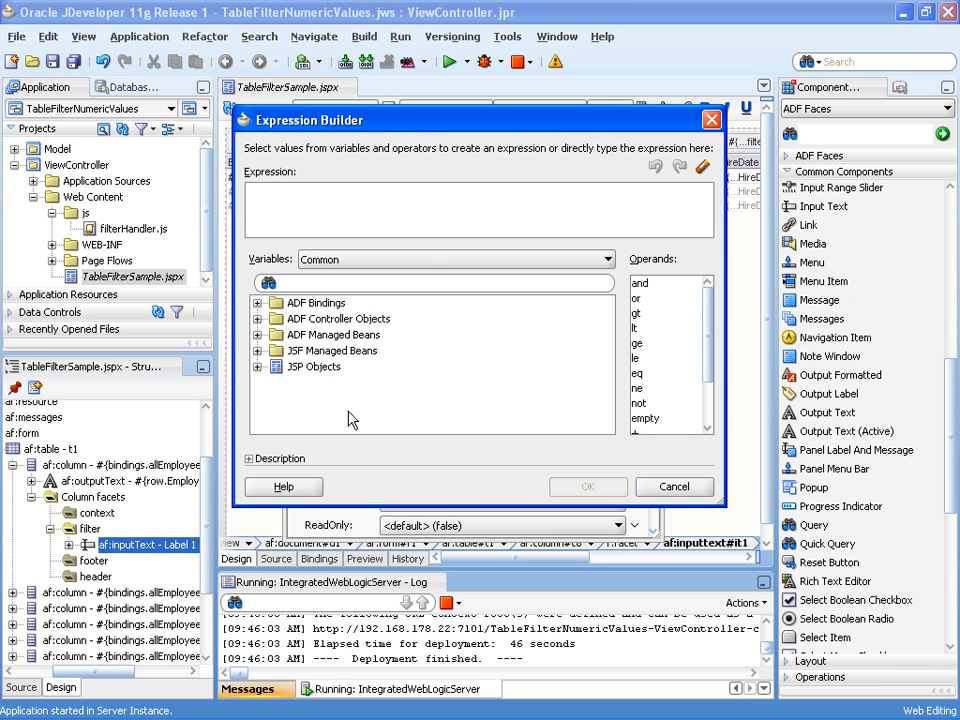
Bind the filter field's value to #{vs.filterCriteria.EmployeeId} through JSP Objects > vs > filterCriteria.
click(259, 366)
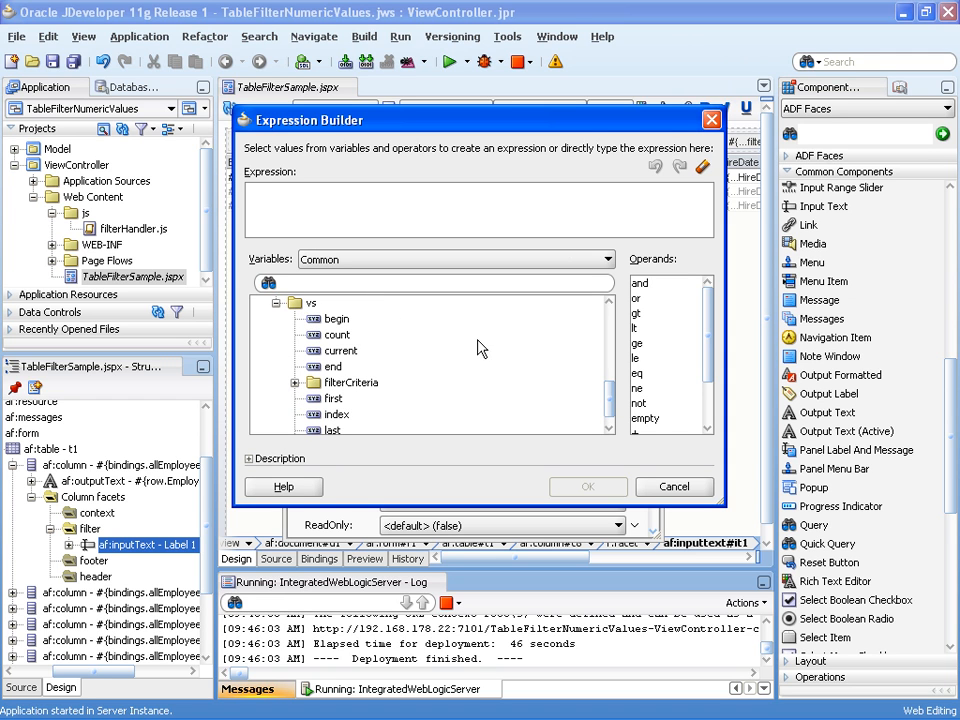
mouse_move(288, 388)
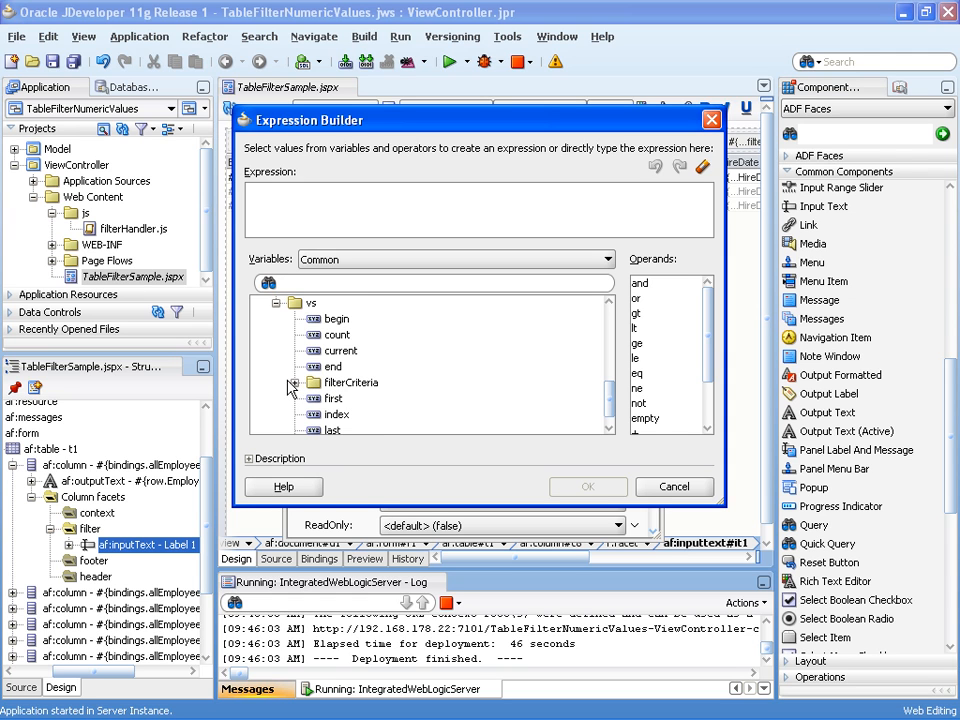
click(295, 382)
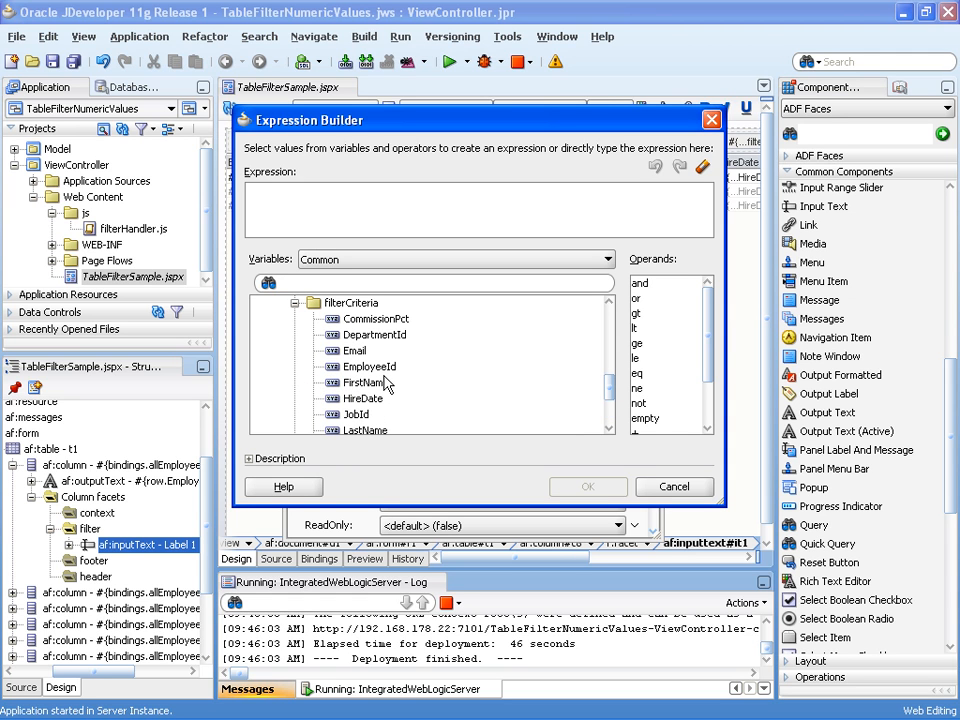
mouse_move(369, 366)
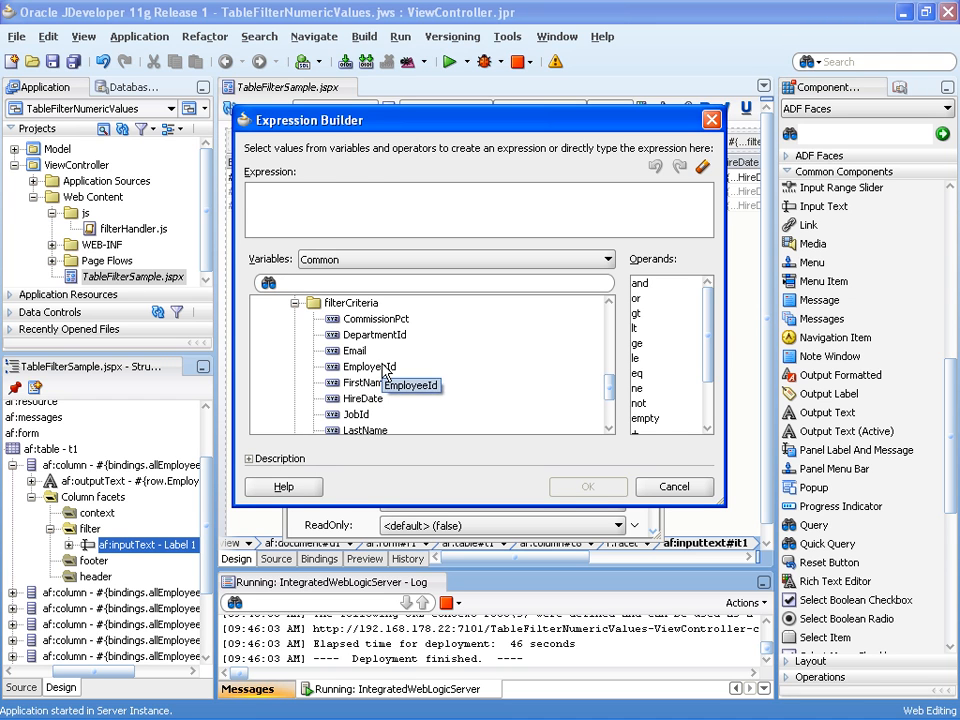
double_click(370, 367)
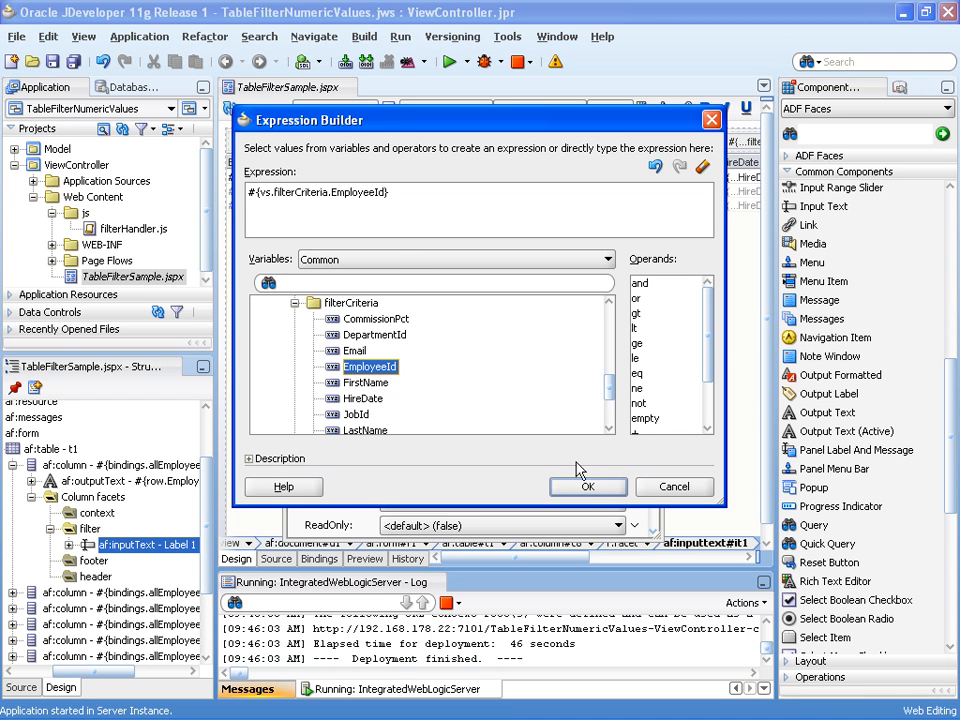
click(587, 487)
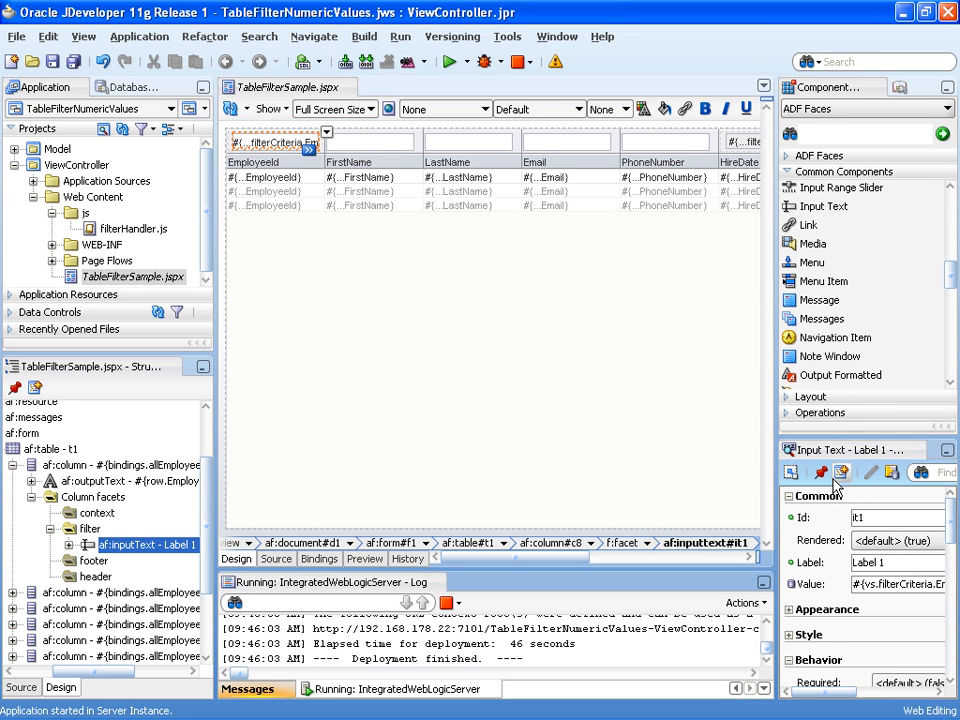
Show the Operations components in the Component Palette to reach Client Listener.
click(819, 412)
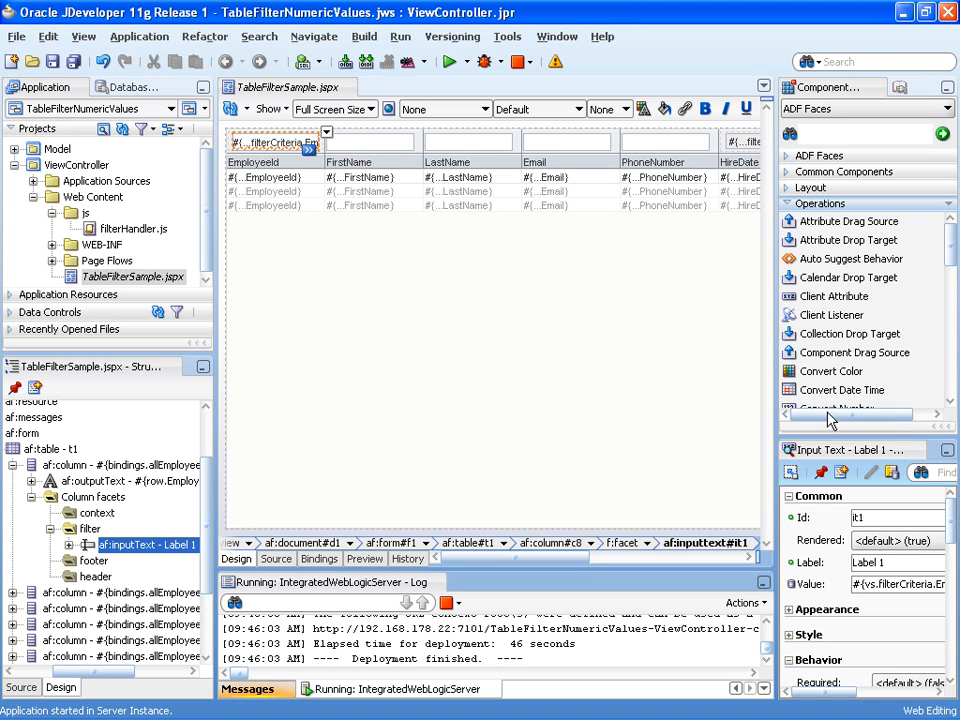
mouse_move(830, 333)
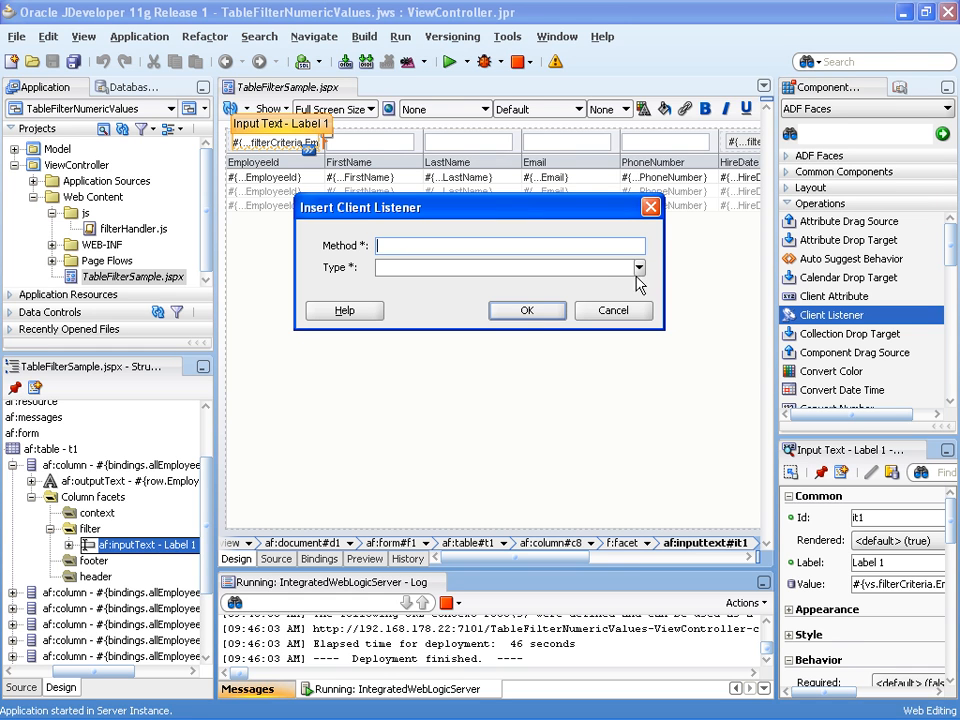
Attach a keyDown client listener with method suppressCharacterInput to the filter input text.
click(638, 267)
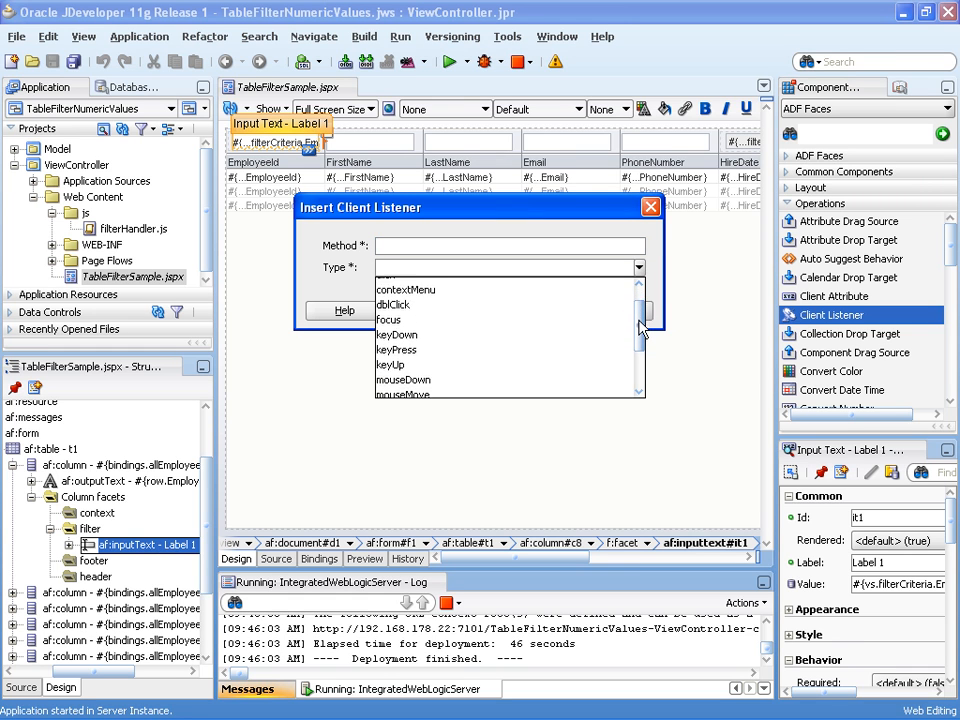
click(397, 335)
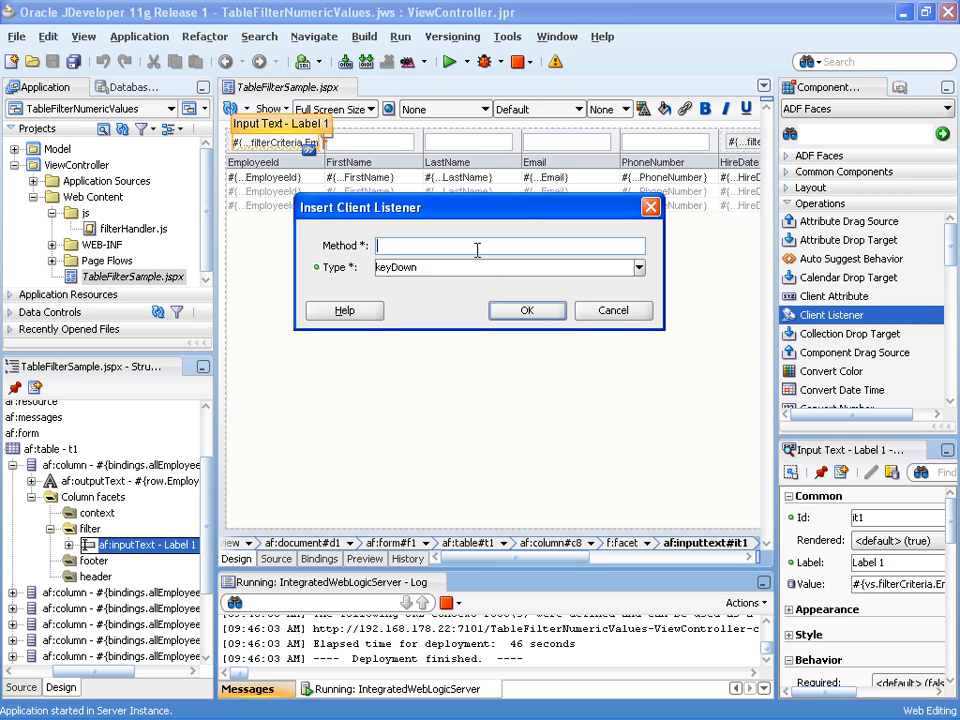
text(suppressCharacterInput)
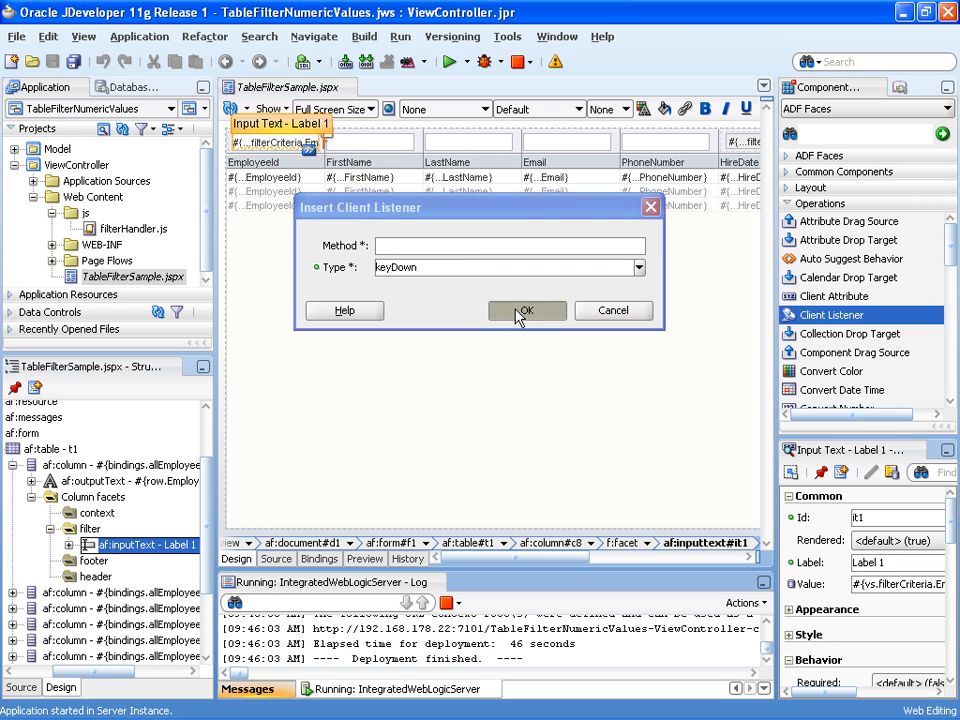
click(527, 310)
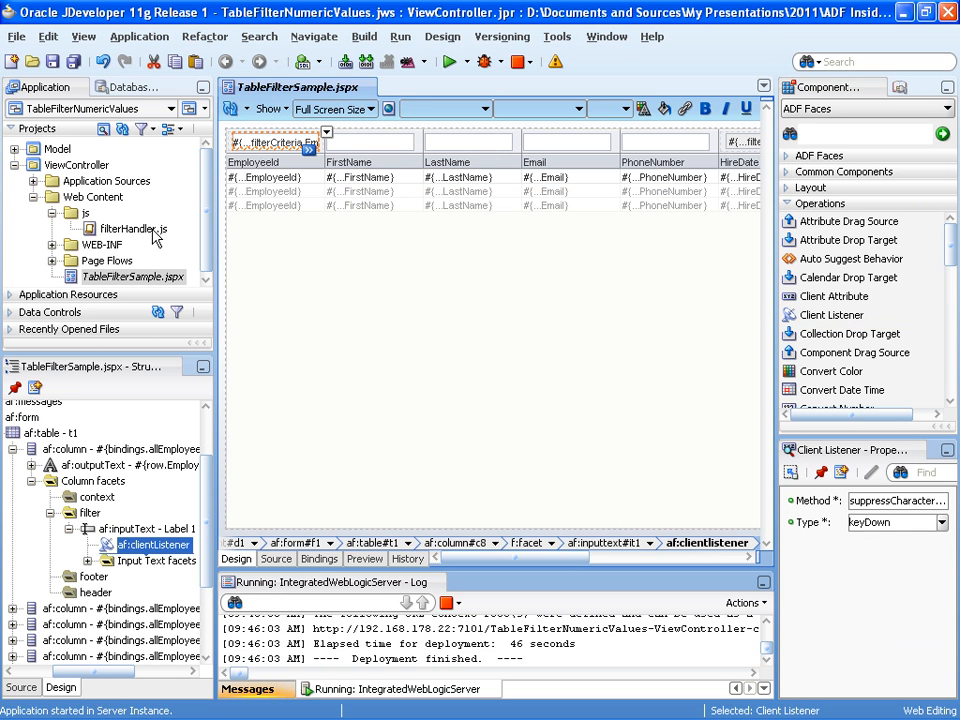
Select filterHandler.js and inspect the page's af:resource referencing /js/filterHandler.js.
click(128, 229)
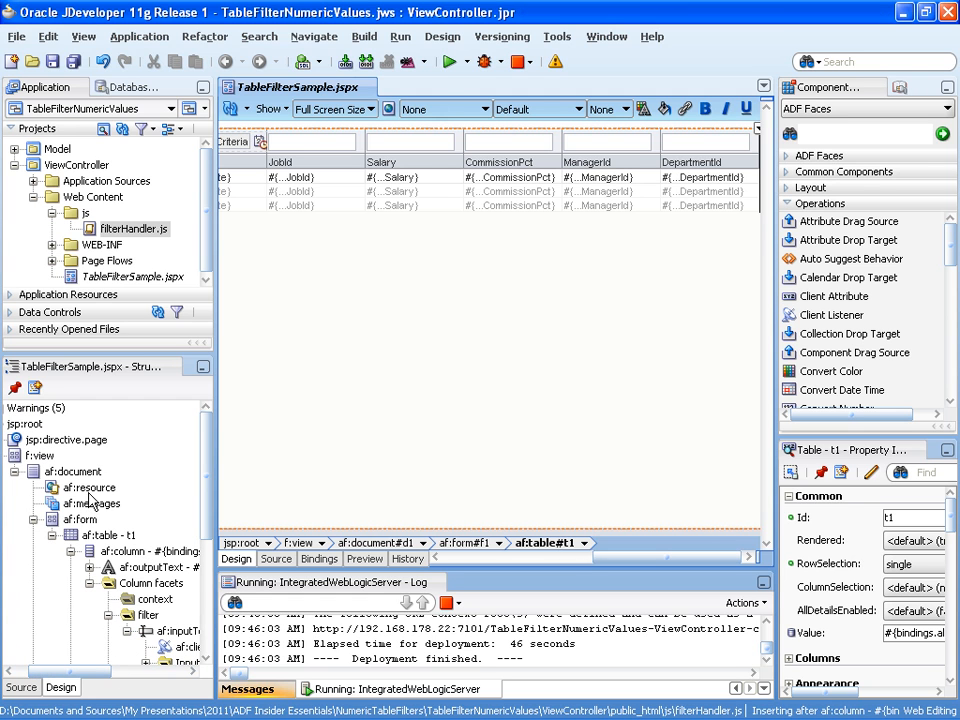
click(89, 487)
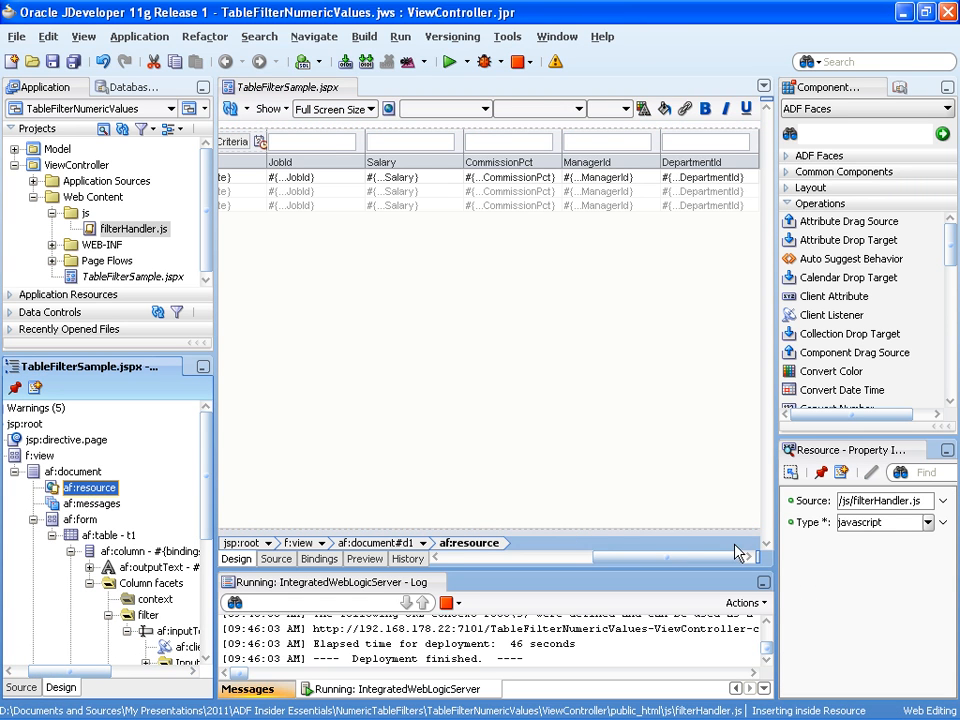